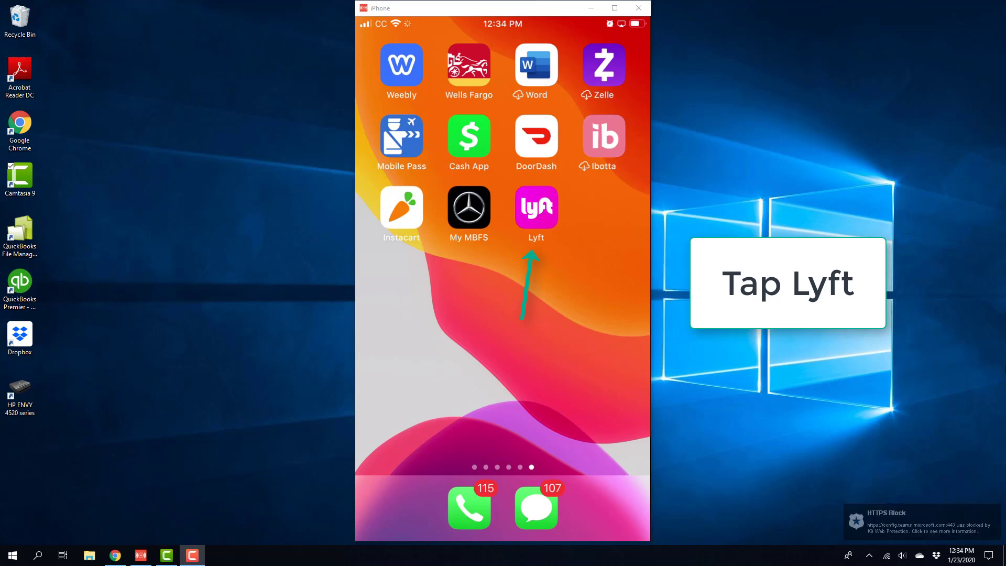
Launch the Lyft app from the iPhone home screen
click(536, 209)
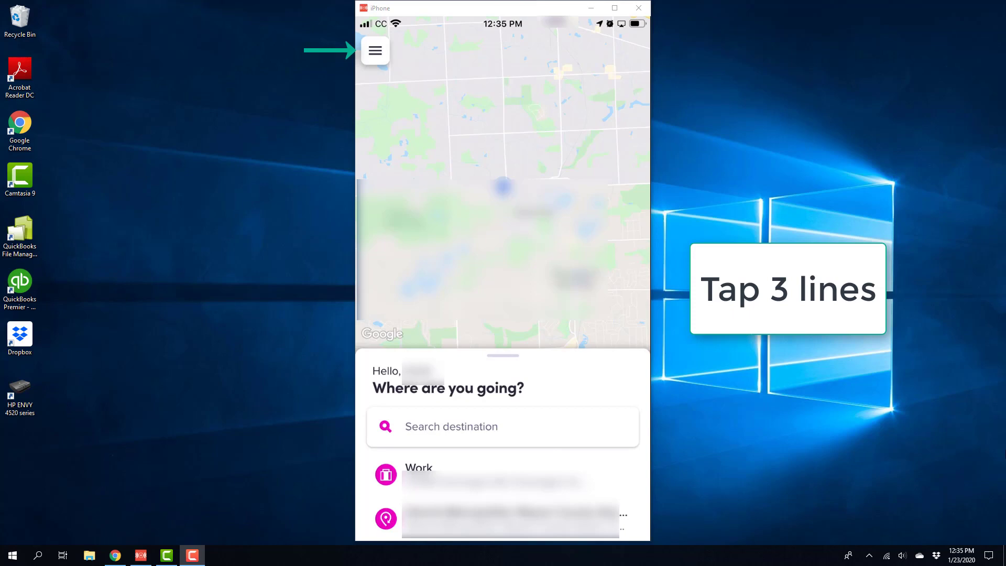
Show Lyft's side menu from the map's three-line icon
click(376, 50)
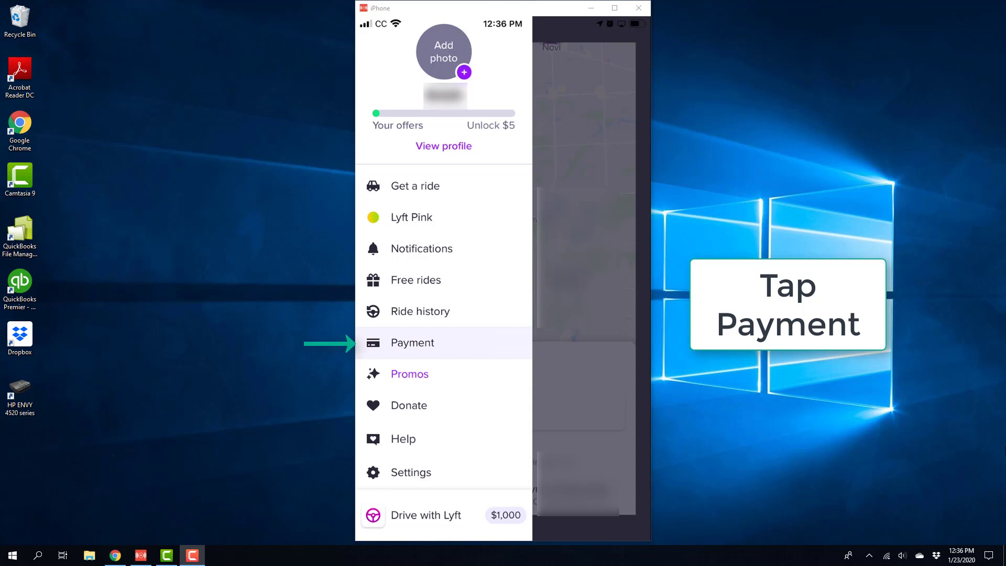
Go to Payment and choose PayPal as a new payment method
click(413, 343)
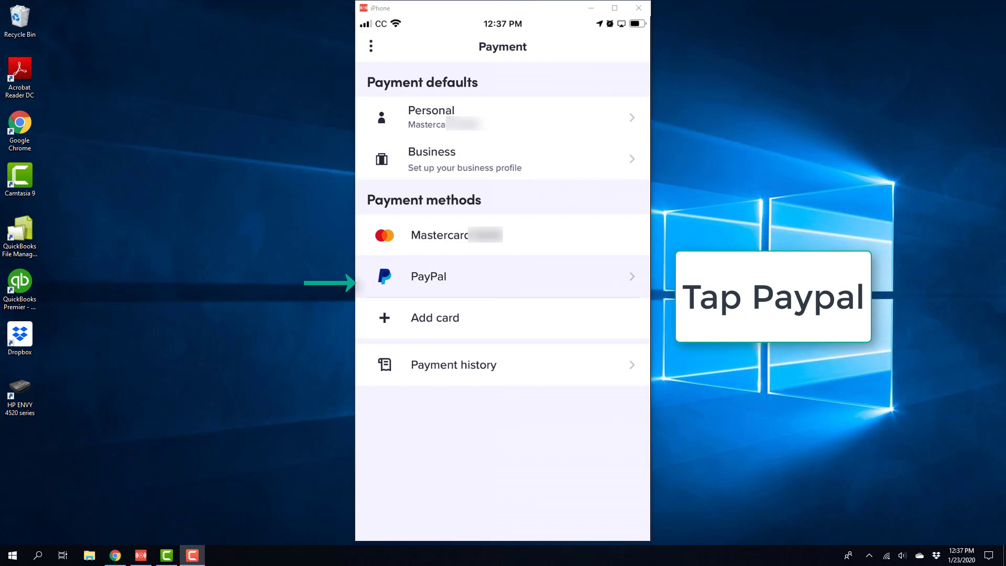
click(428, 276)
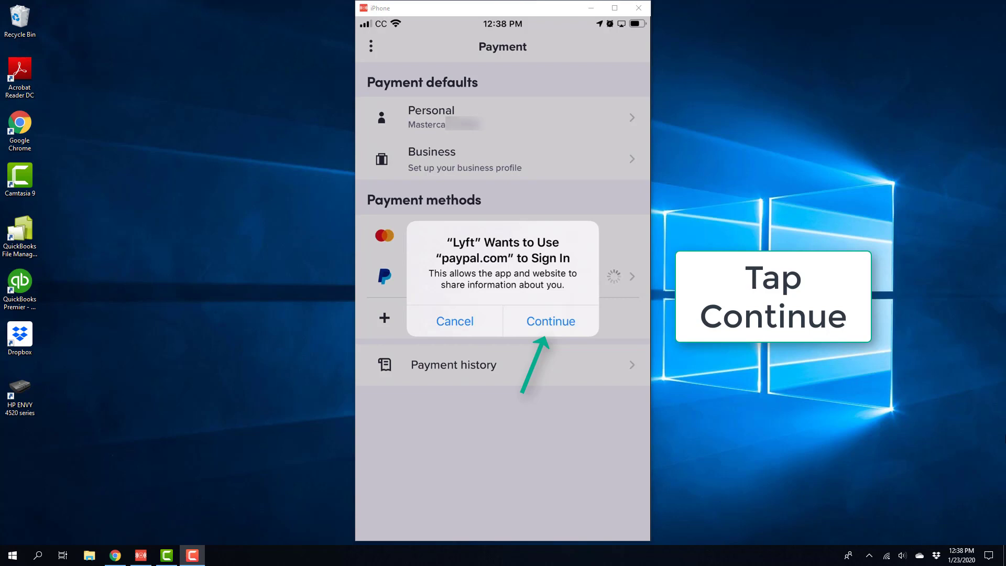
click(549, 320)
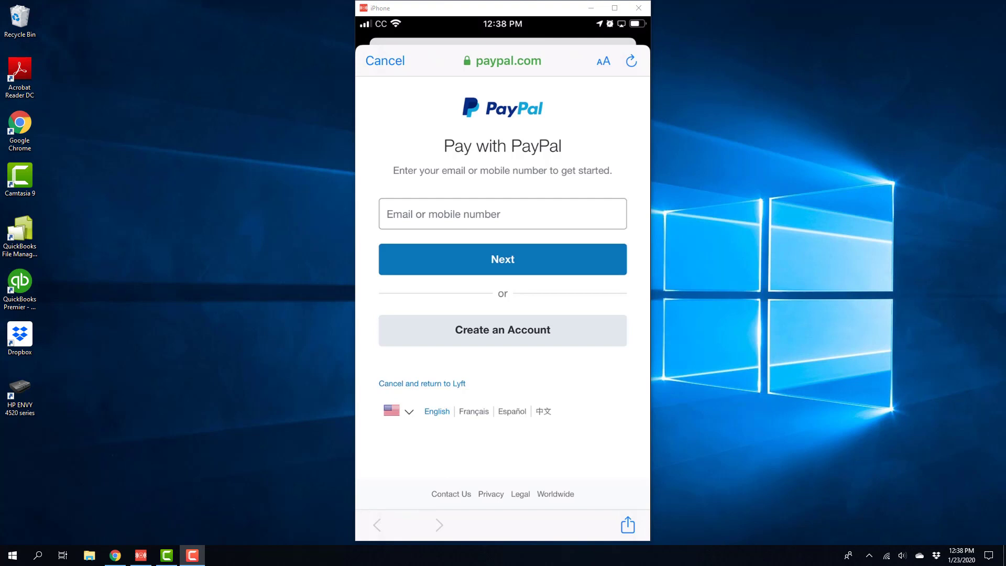
click(502, 214)
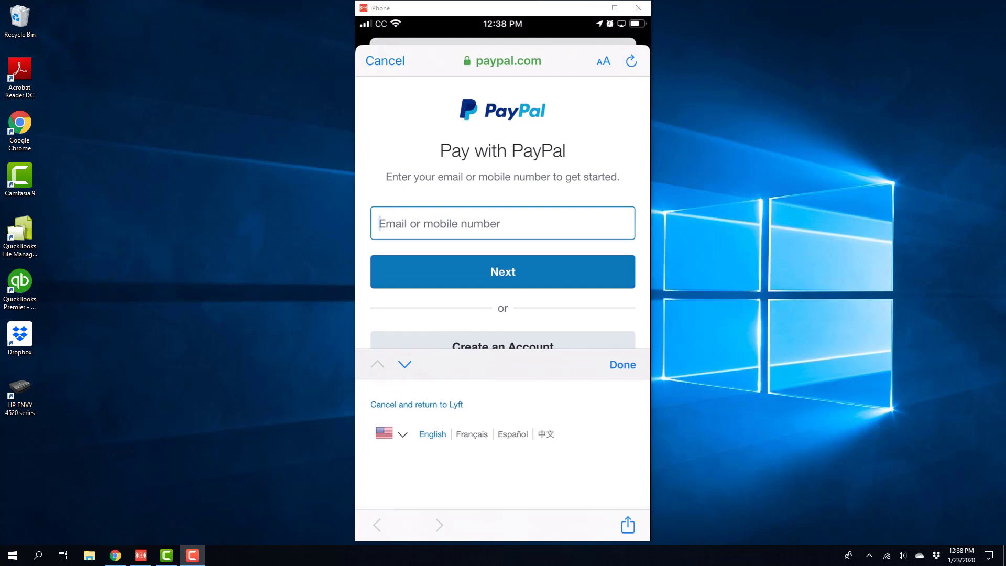
text(email@example.com)
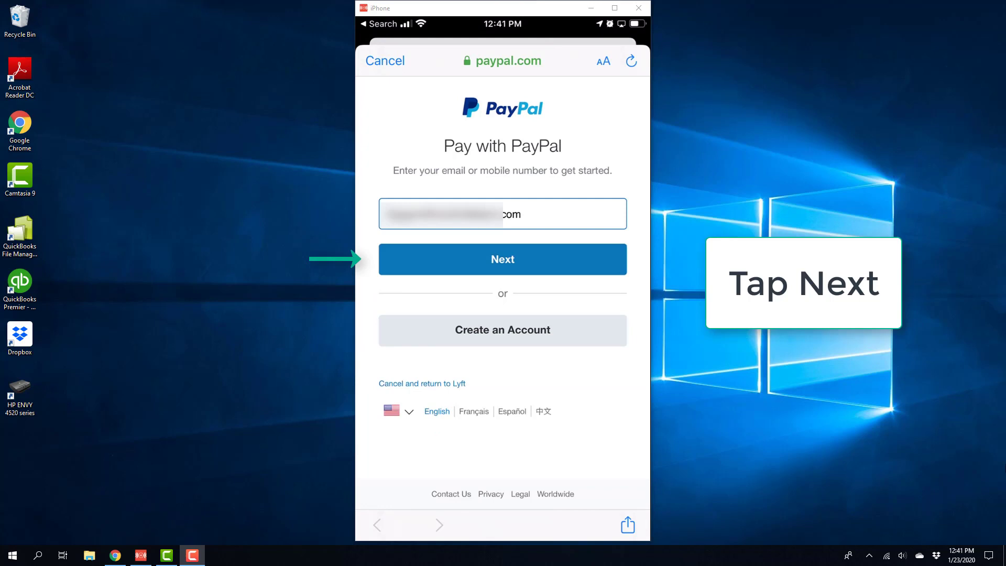
Submit the email, enter the password and log in to PayPal
click(502, 259)
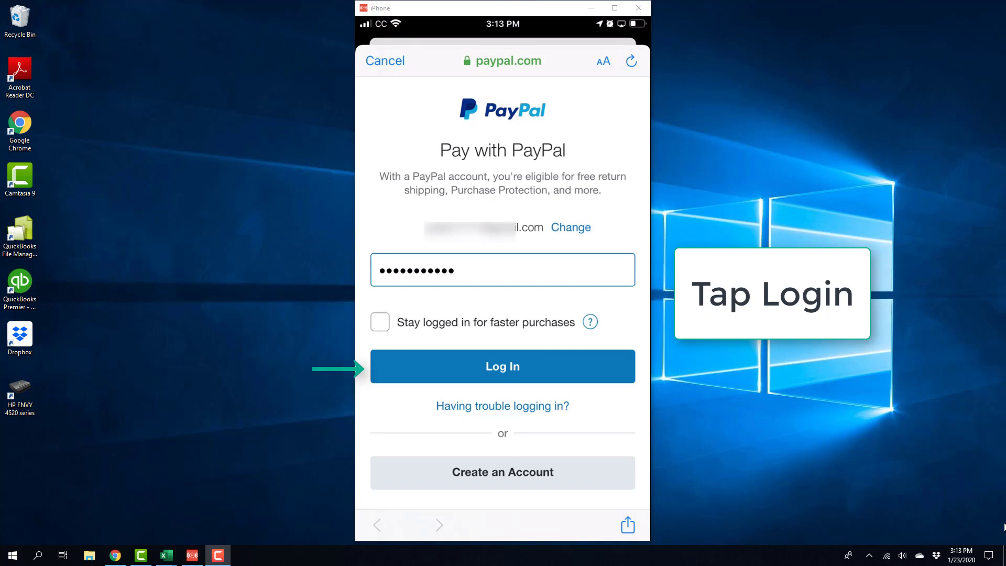
click(502, 365)
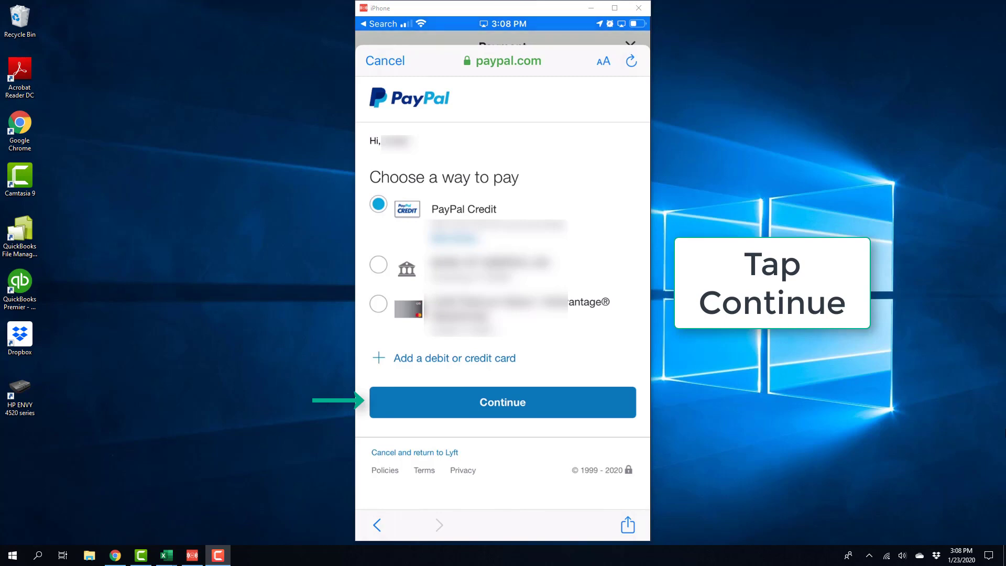
Continue with PayPal Credit and agree to automatic payments to Lyft
click(502, 402)
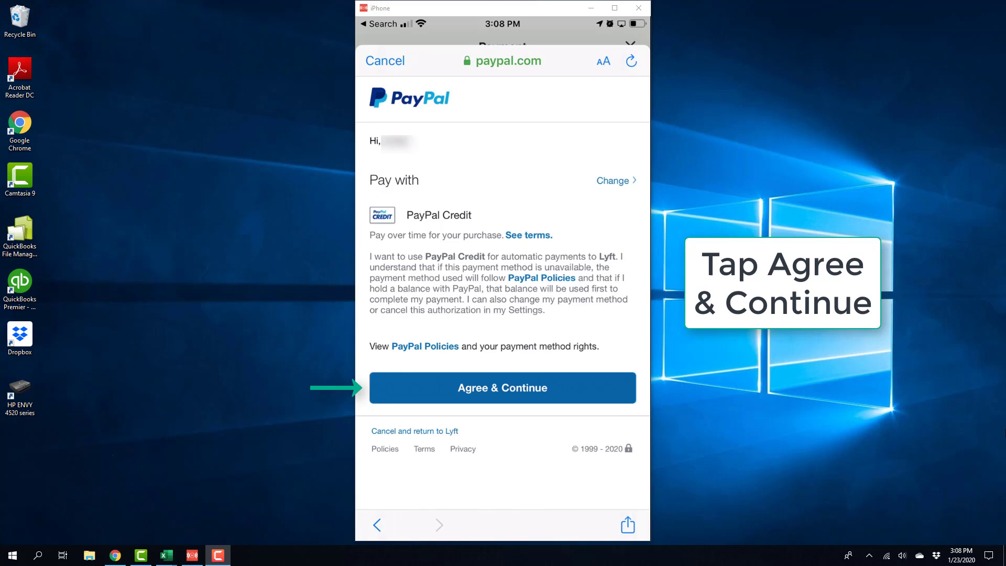
click(502, 387)
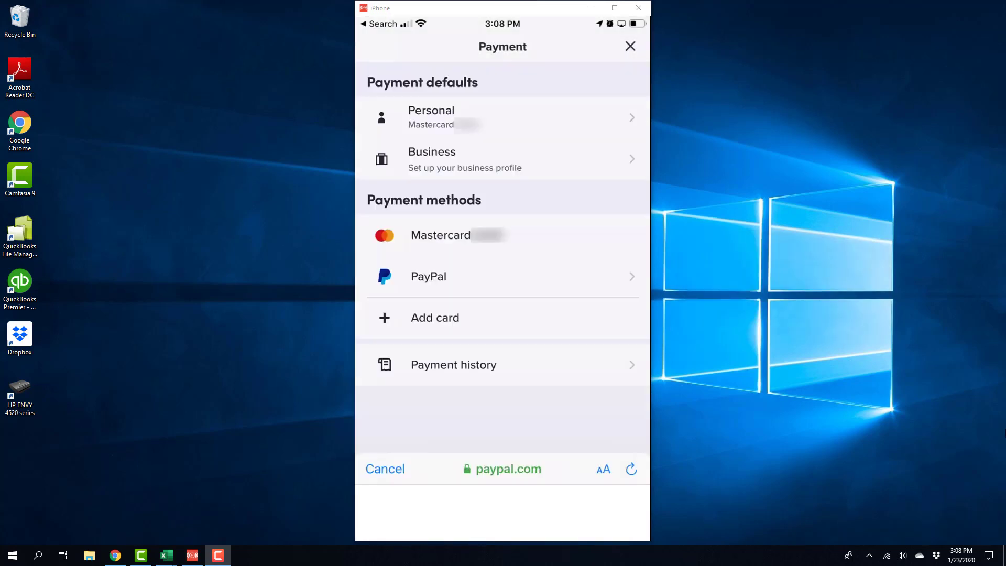